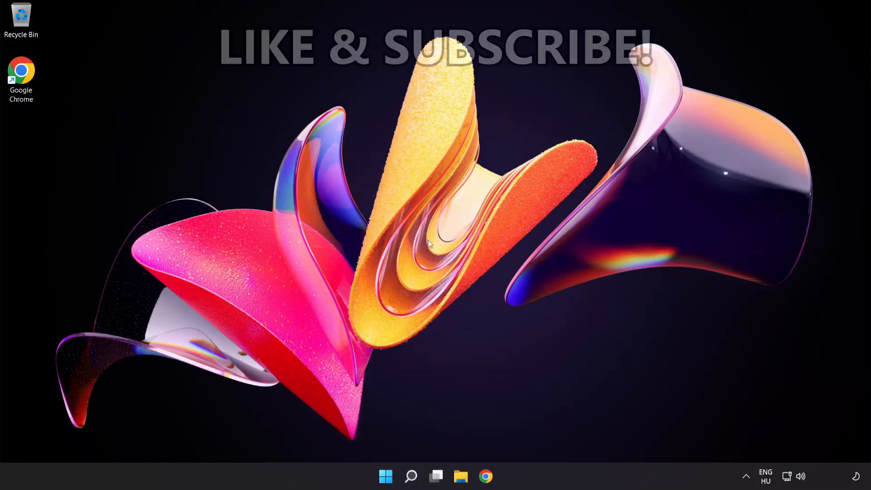
mouse_move(398, 438)
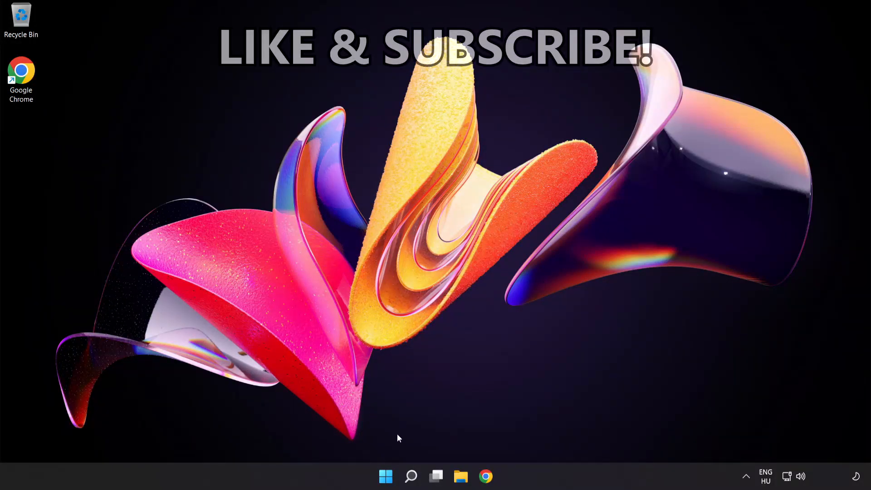
- Search 'cmd' and launch Command Prompt as administrator
left_click(411, 476)
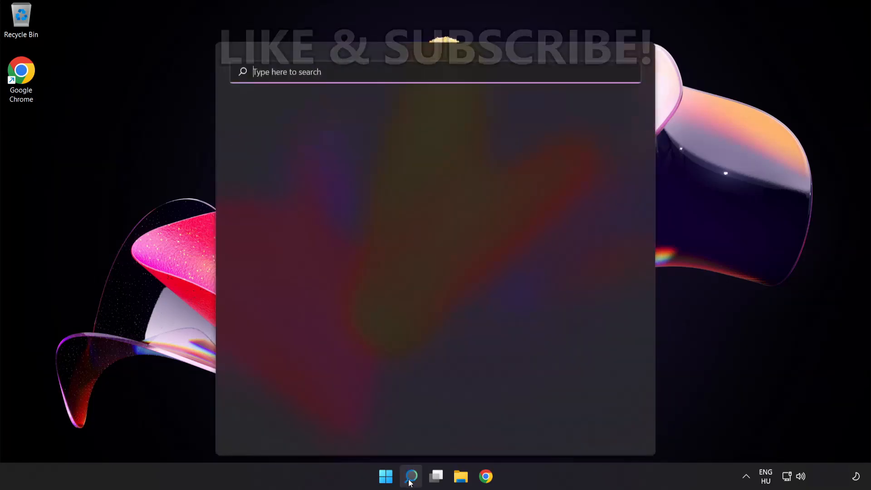
type("c")
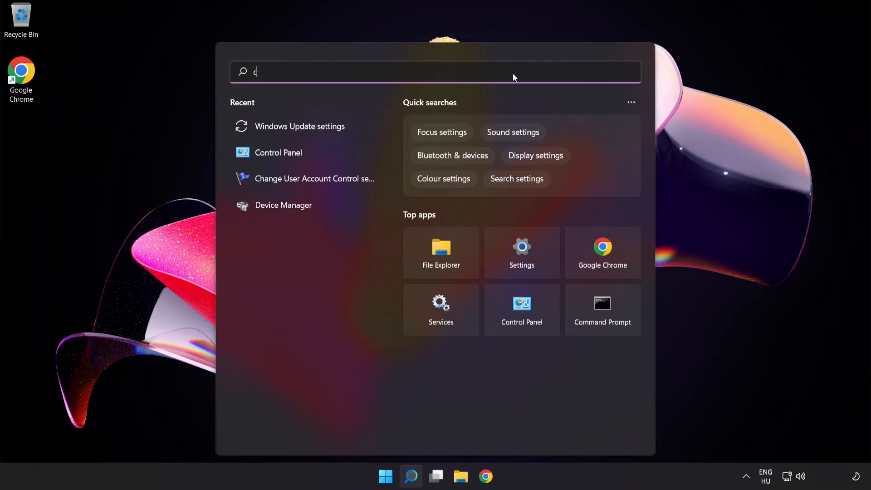
type("md")
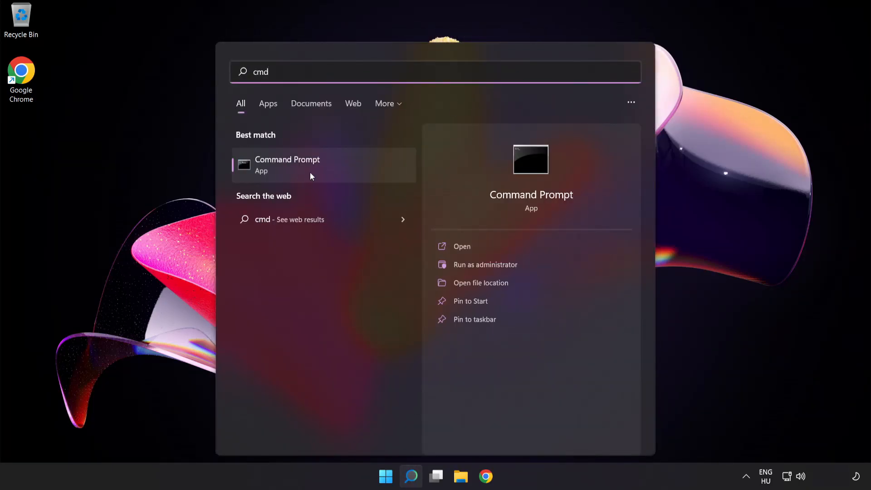
right_click(288, 165)
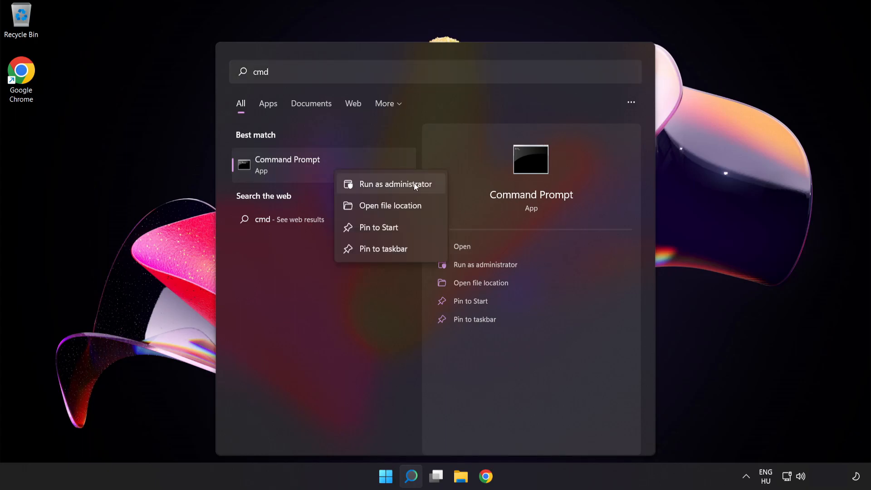
left_click(396, 184)
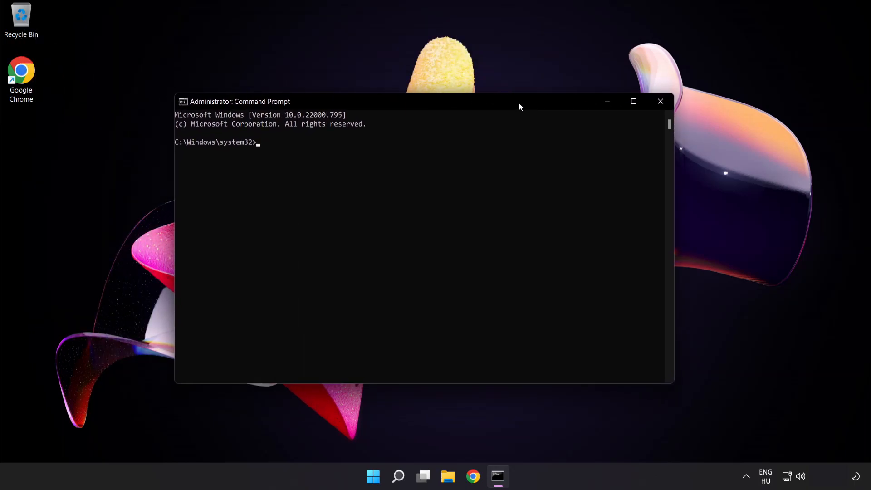
- Flush the DNS resolver cache with ipconfig /flushdns
type("ip")
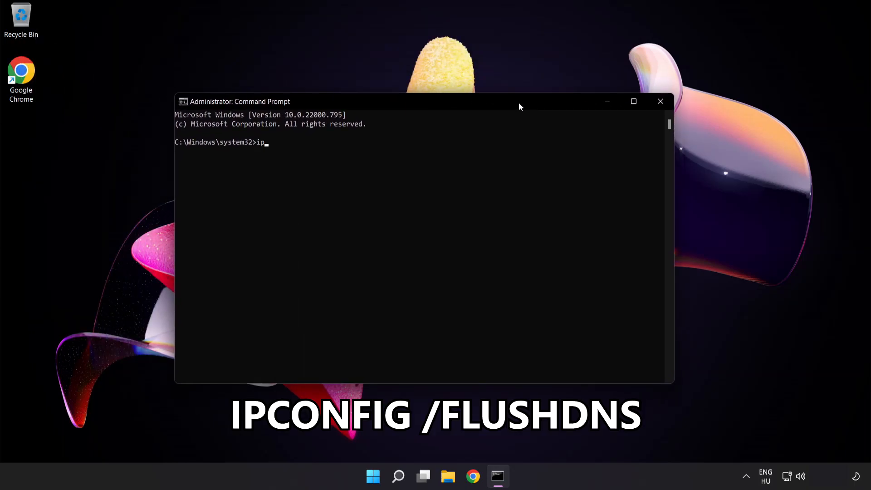
type("config /flu")
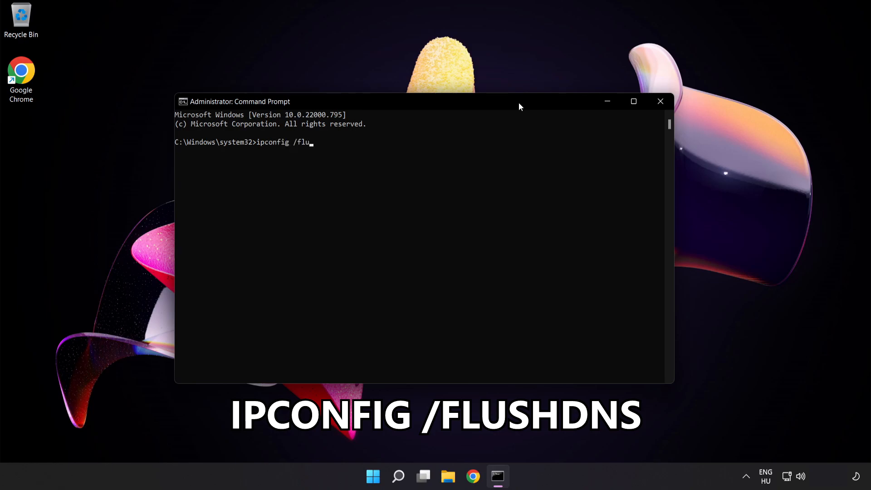
type("shdns")
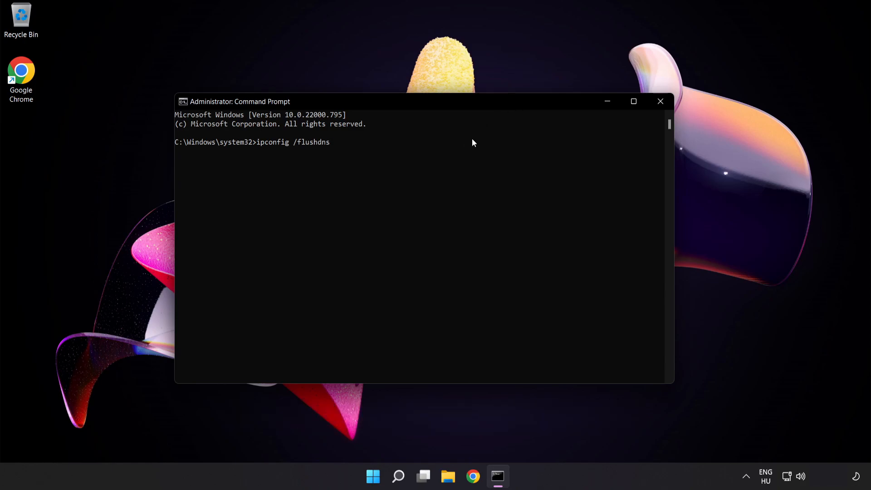
key("Enter")
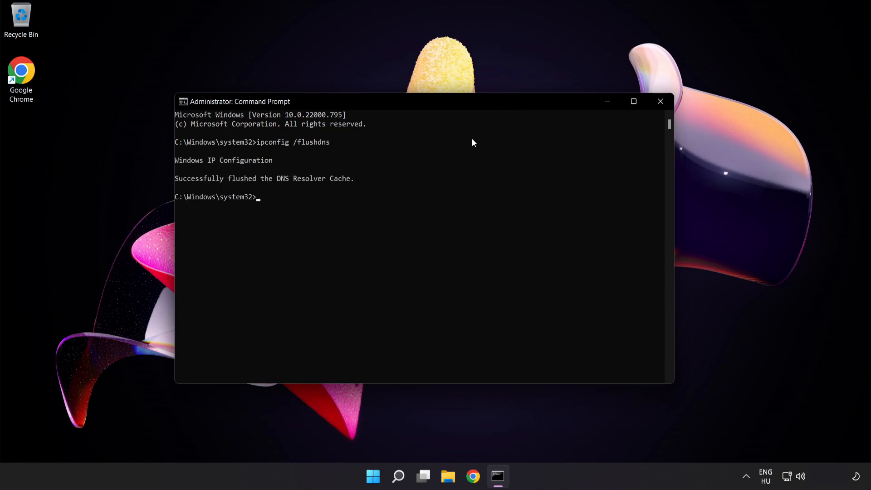
- Reset the Winsock catalog with netsh winsock reset, then exit the console
type("net")
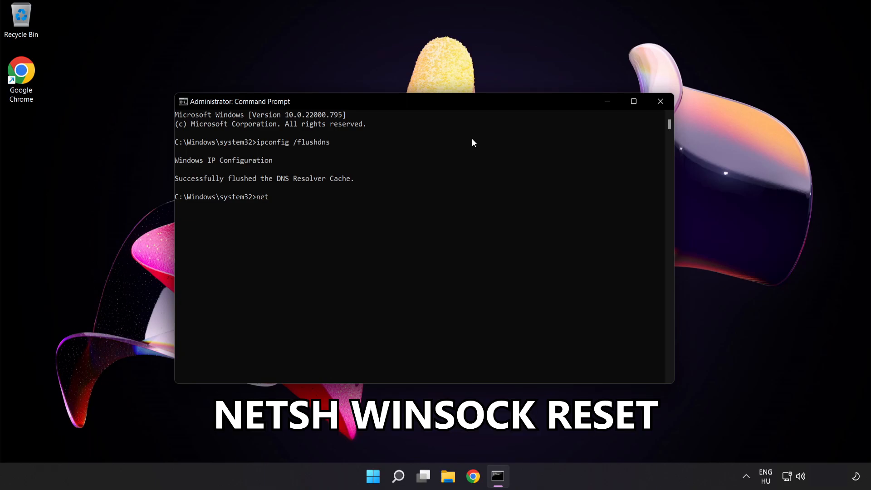
type("sh")
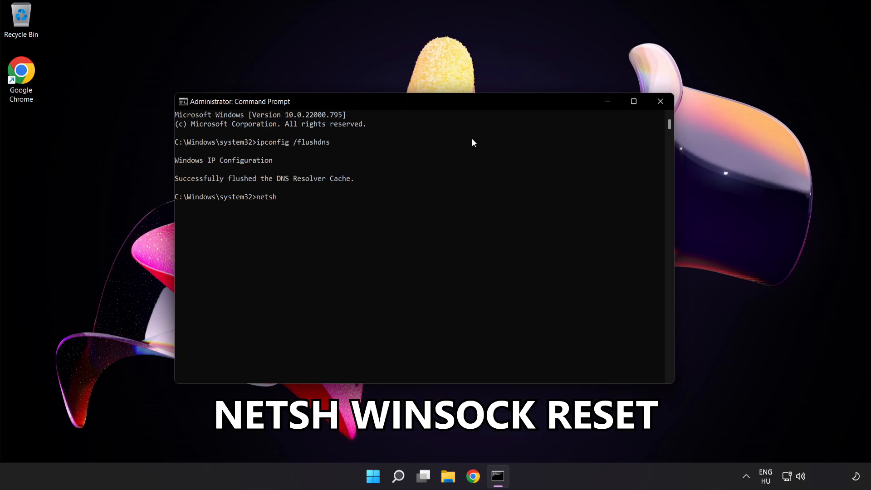
type("winsock reset")
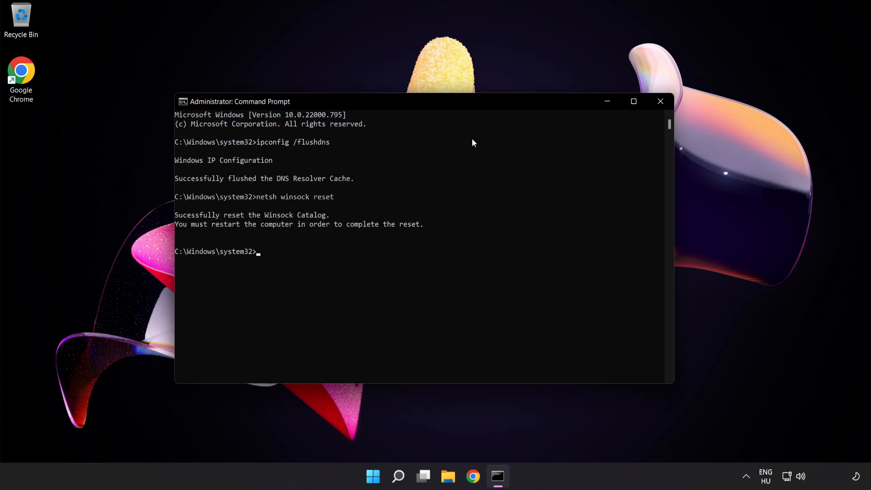
type("ex")
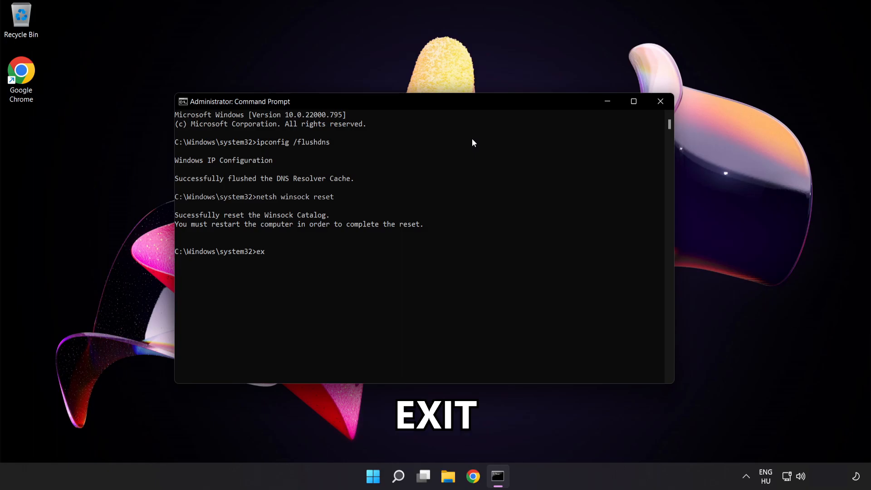
type("it")
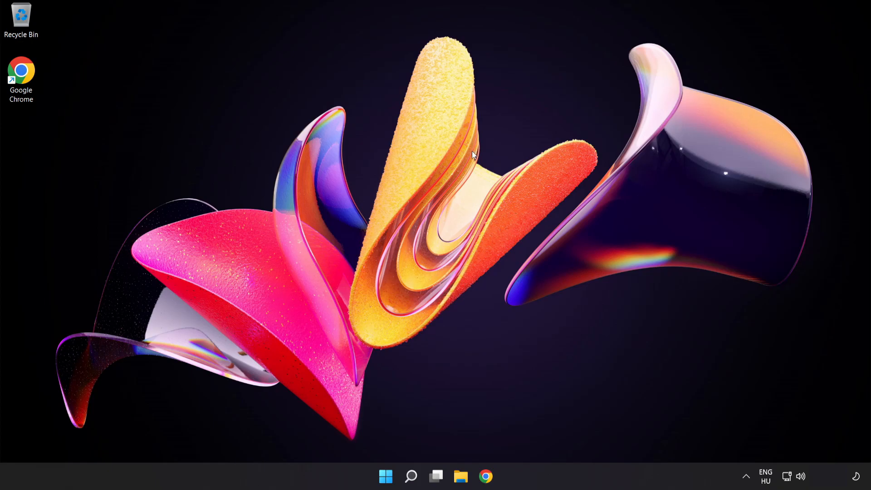
mouse_move(799, 469)
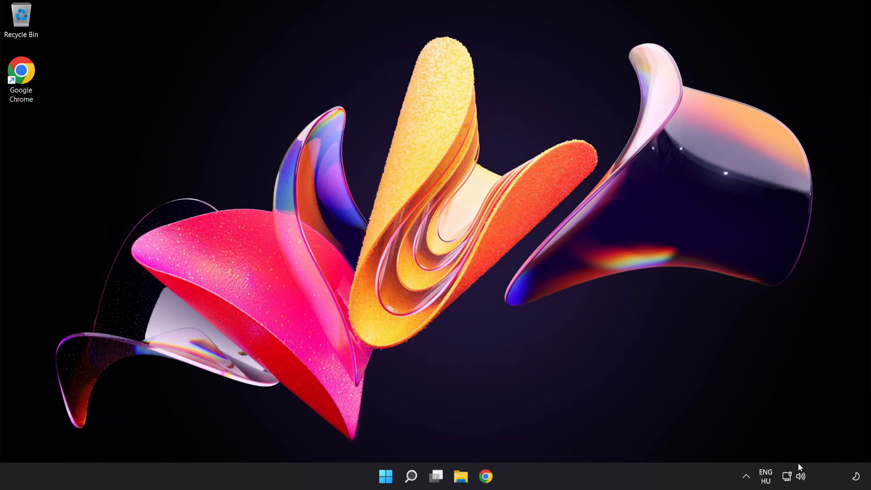
mouse_move(788, 476)
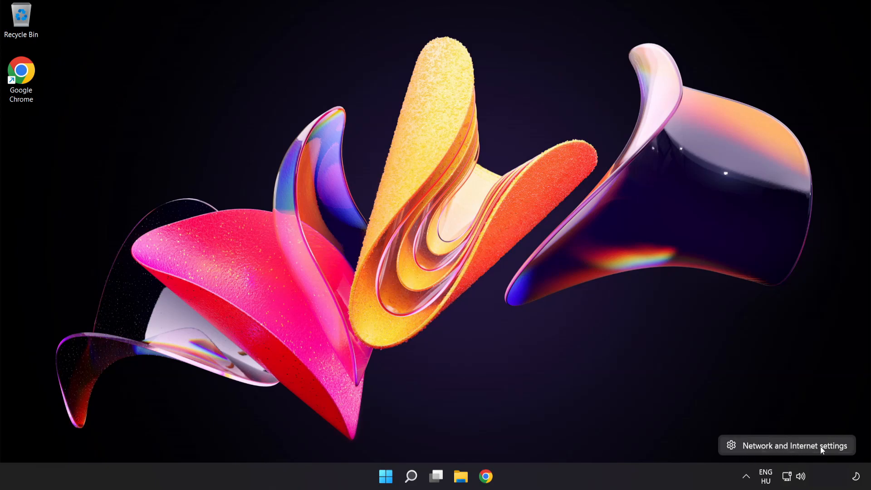
- Open Network & internet settings from the system tray network icon
left_click(795, 446)
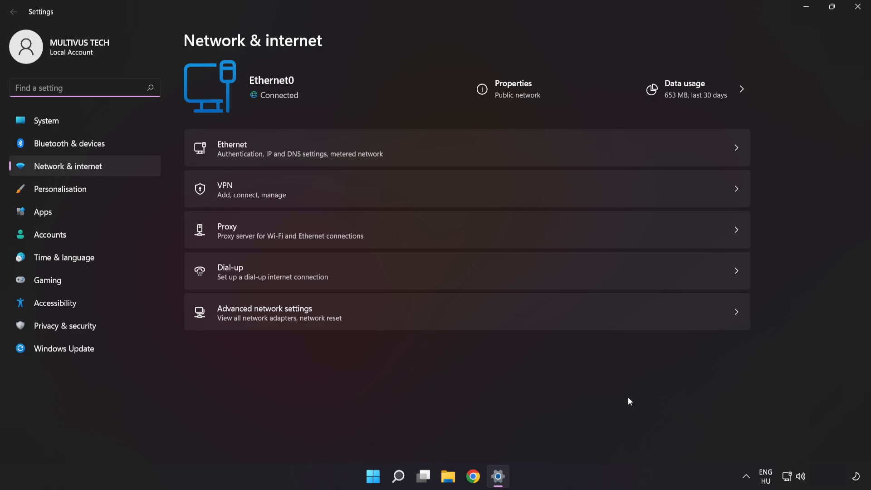
mouse_move(372, 319)
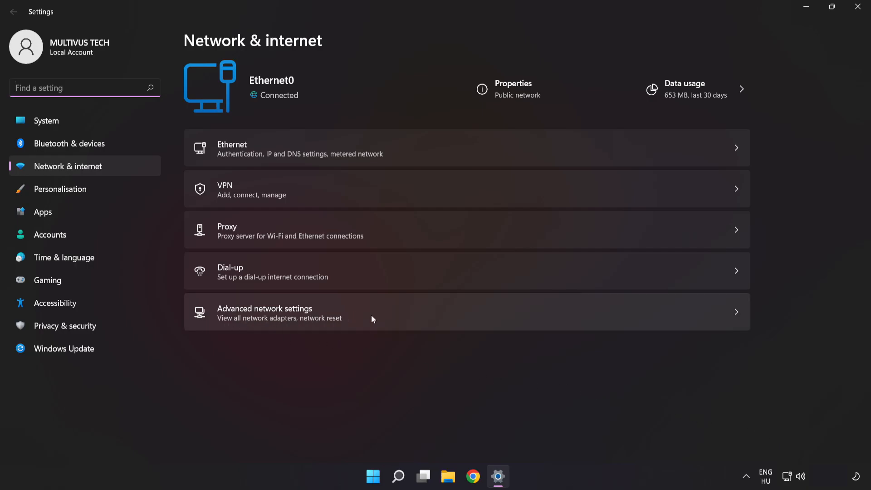
- Go to Advanced network settings listing Ethernet0 and Network reset
left_click(264, 311)
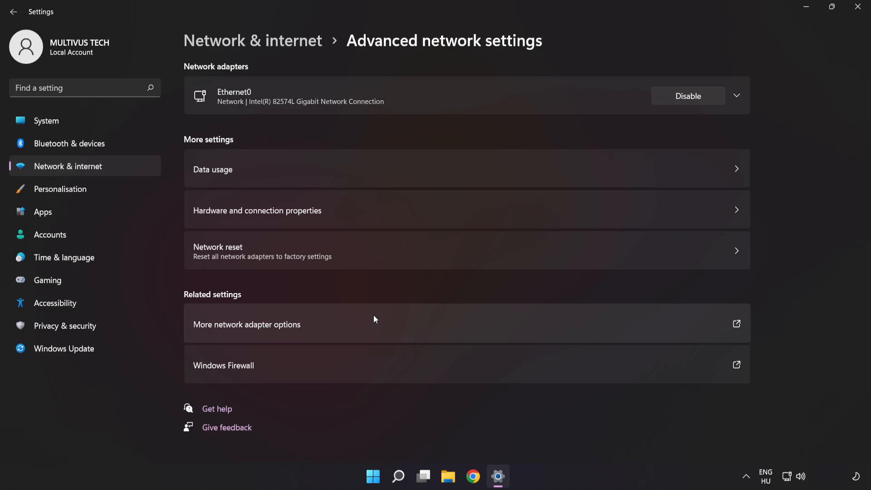
mouse_move(264, 329)
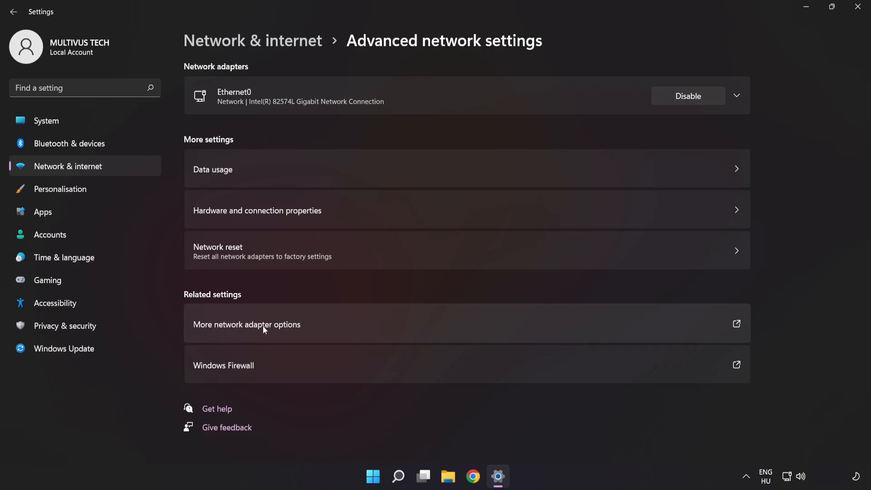
- Open Ethernet0's properties and bring up its Internet Protocol Version 4 (TCP/IPv4) settings
left_click(247, 325)
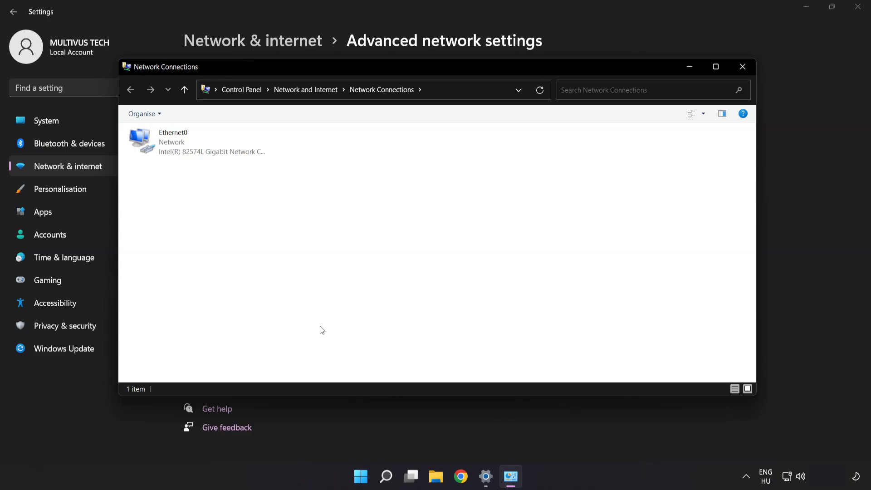
left_click(197, 143)
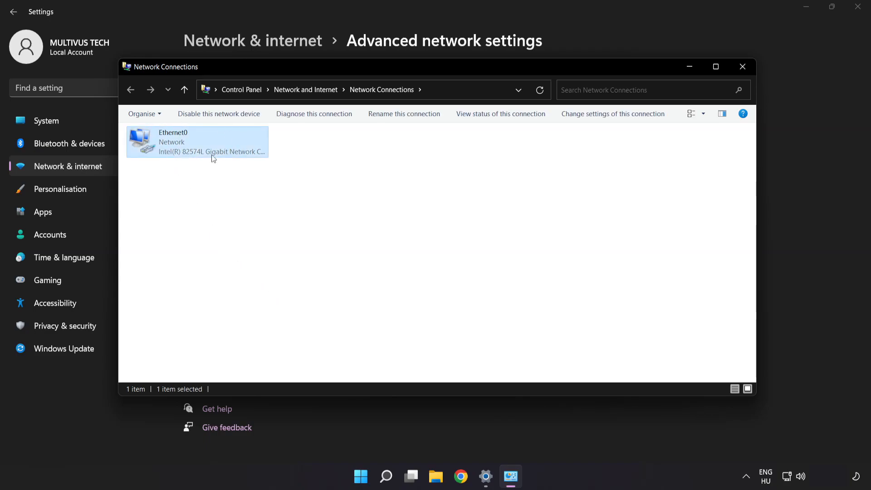
mouse_move(197, 148)
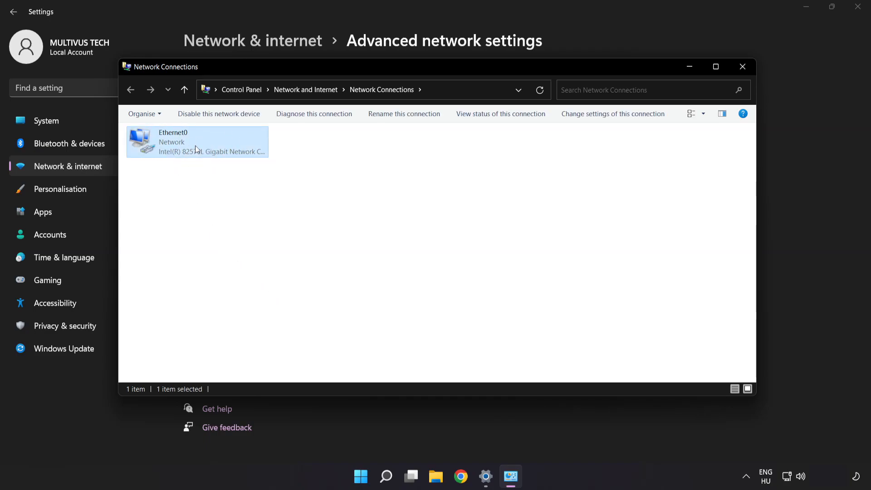
right_click(196, 142)
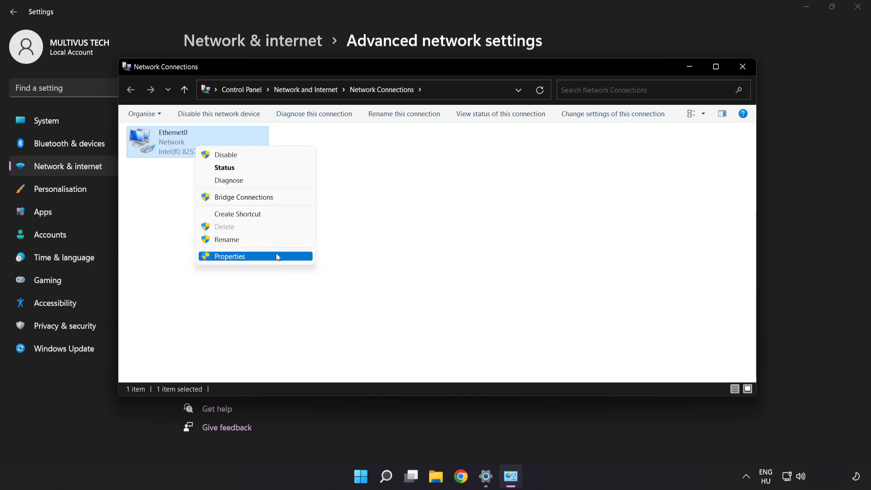
left_click(229, 256)
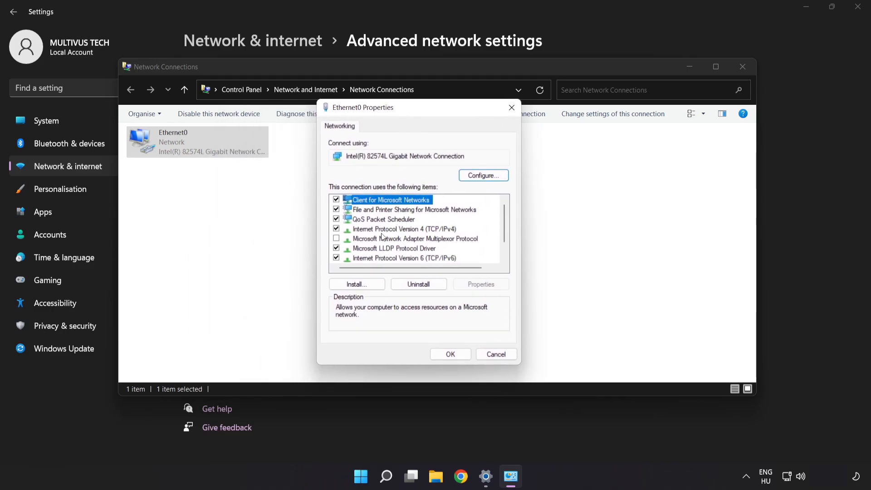
left_click(404, 229)
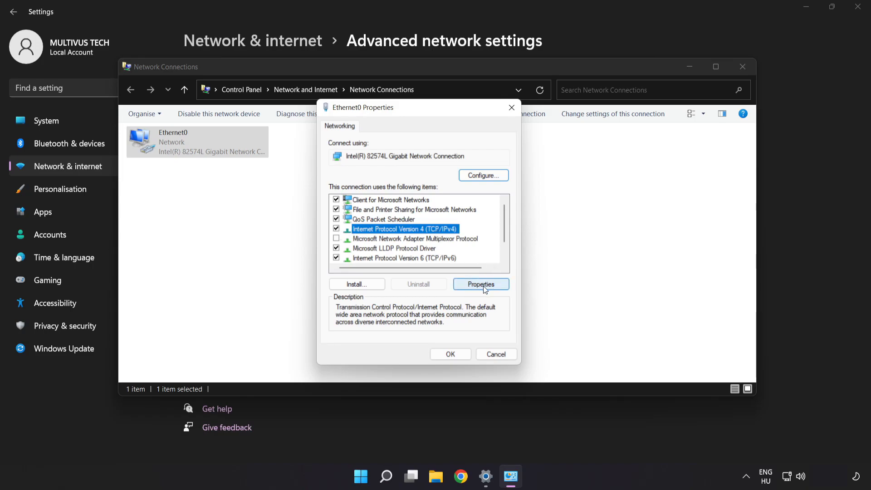
left_click(480, 284)
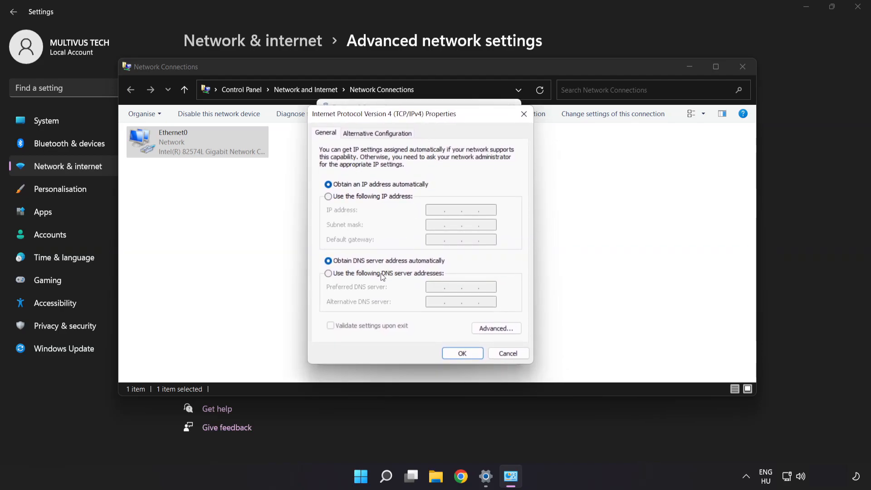
- Set manual DNS servers: preferred 8.8.8.8 and alternate 8.8.4.4
left_click(328, 274)
type("8.8.8.")
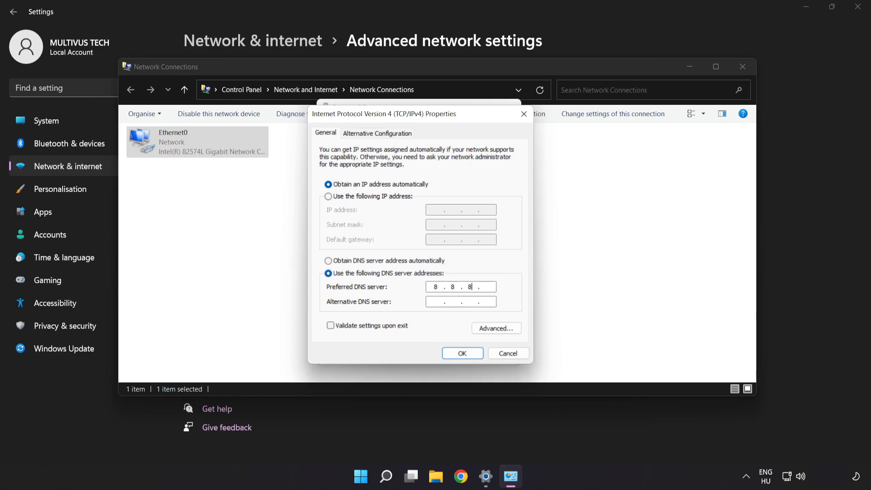
type("8")
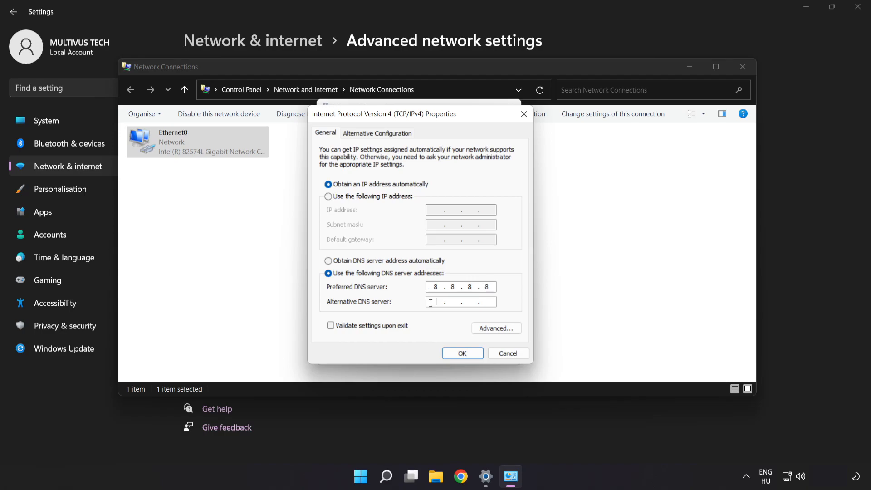
type("8.8")
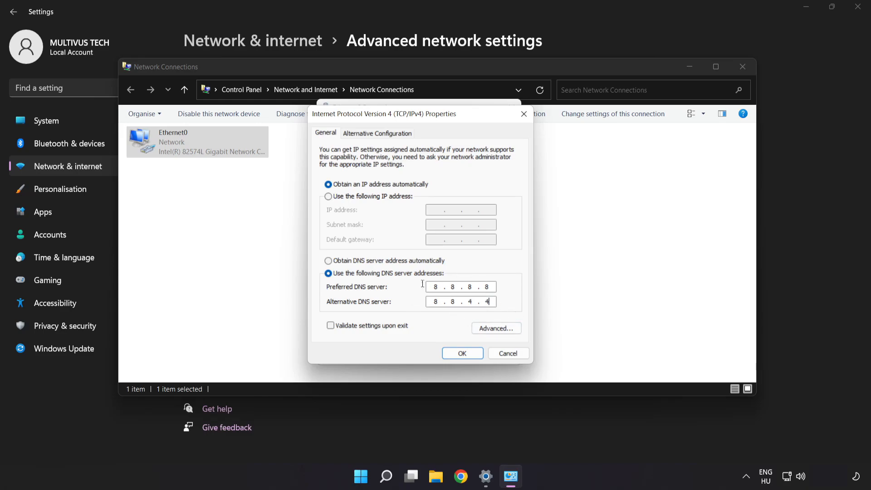
- Confirm the DNS settings and close Ethernet0 Properties, Network Connections and Settings
left_click(462, 353)
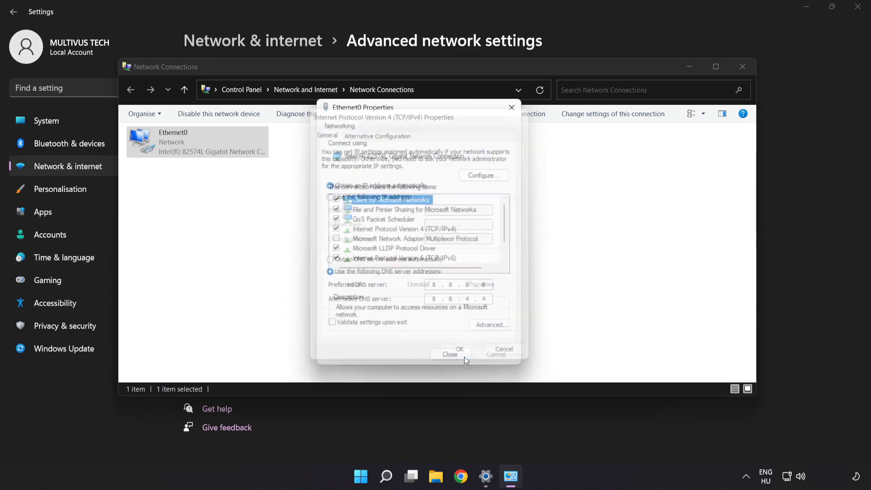
left_click(459, 350)
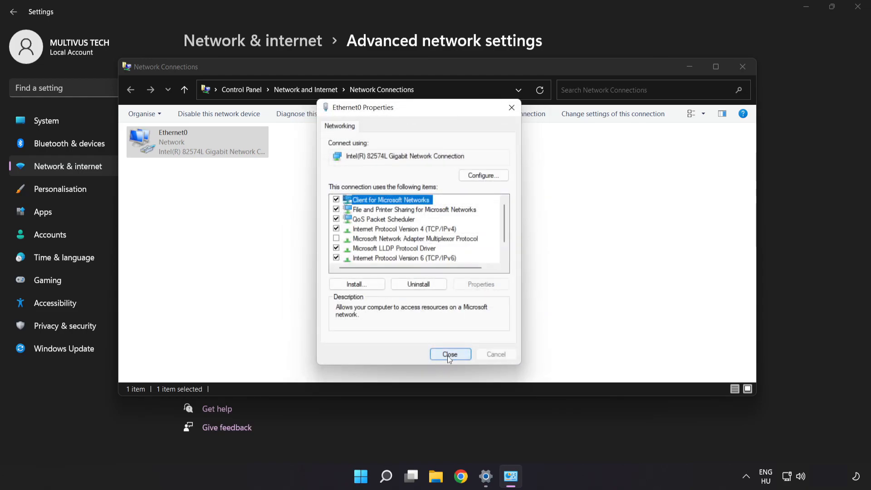
left_click(451, 354)
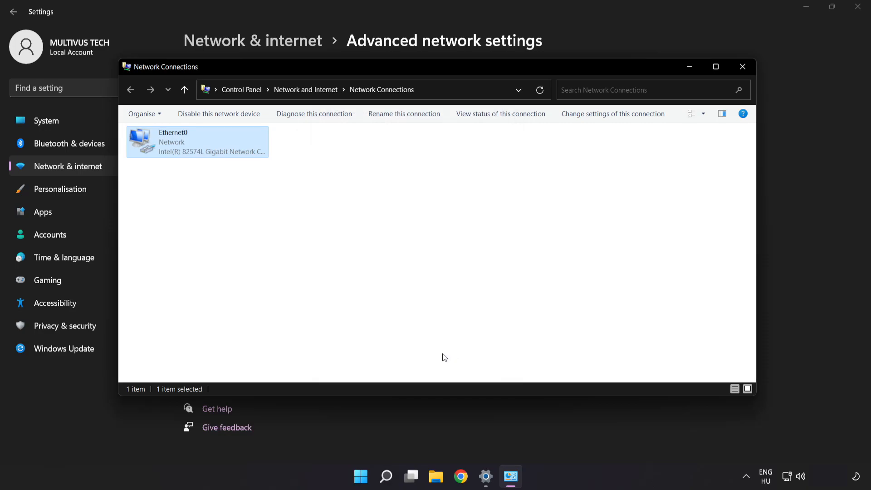
mouse_move(743, 66)
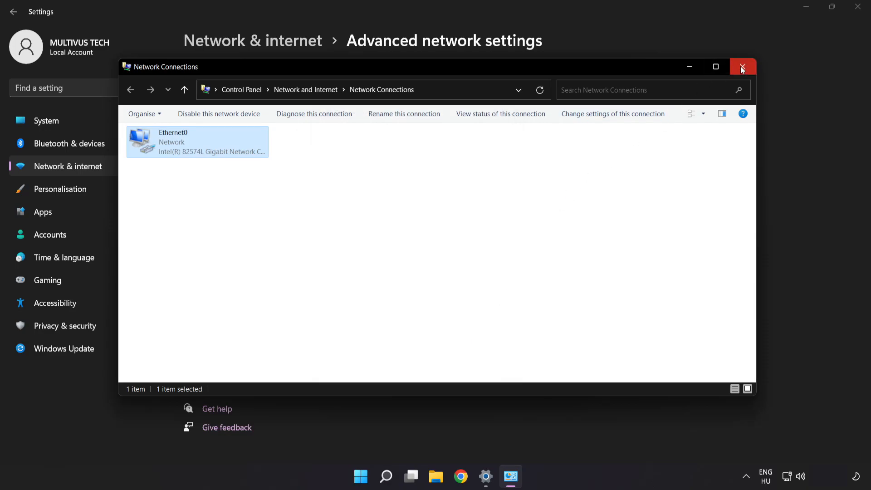
left_click(742, 66)
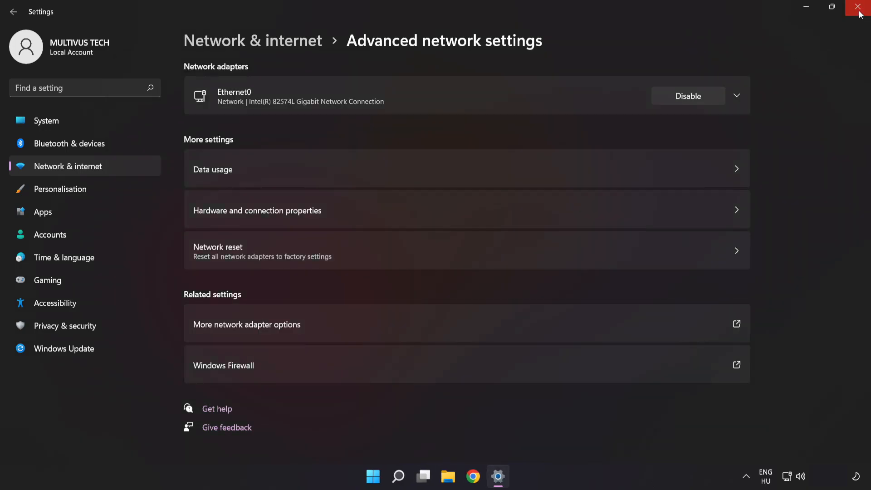
left_click(861, 7)
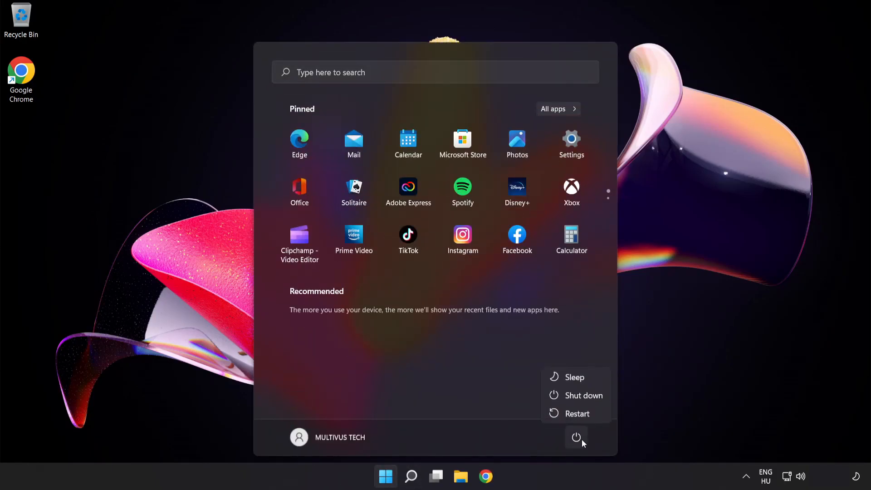
mouse_move(578, 413)
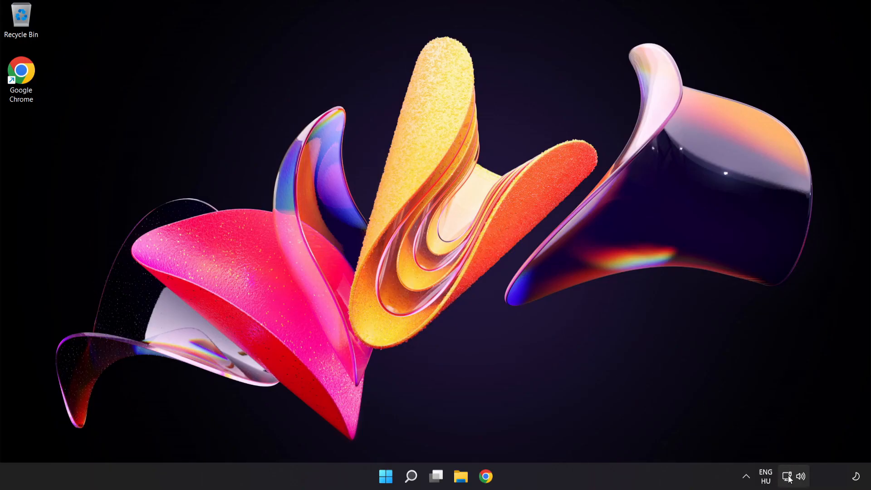
mouse_move(787, 477)
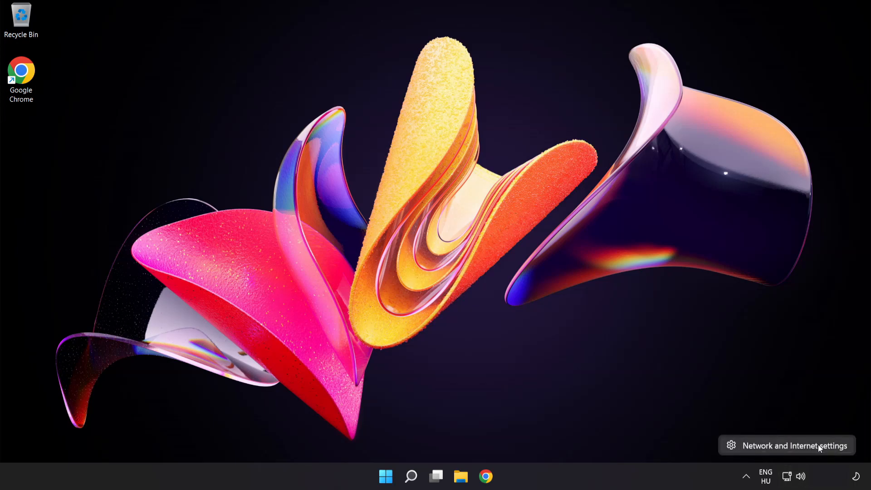
- Reopen Network & internet settings and go to Advanced network settings
left_click(795, 446)
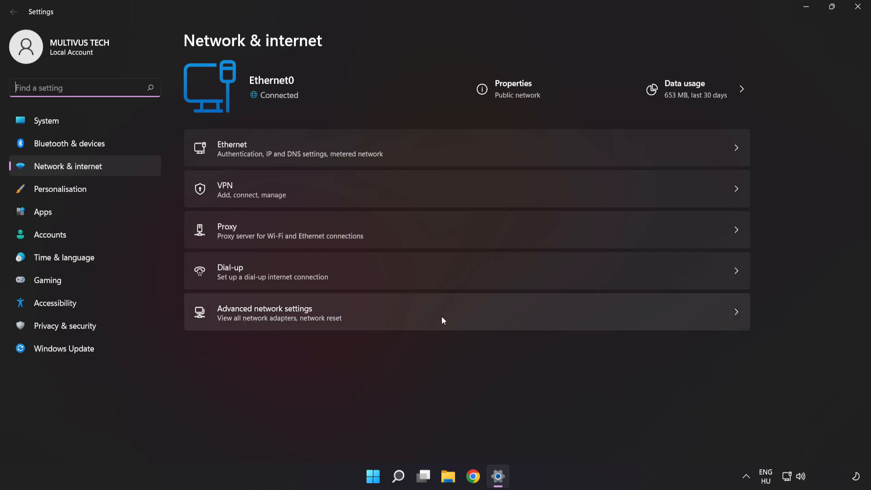
left_click(265, 312)
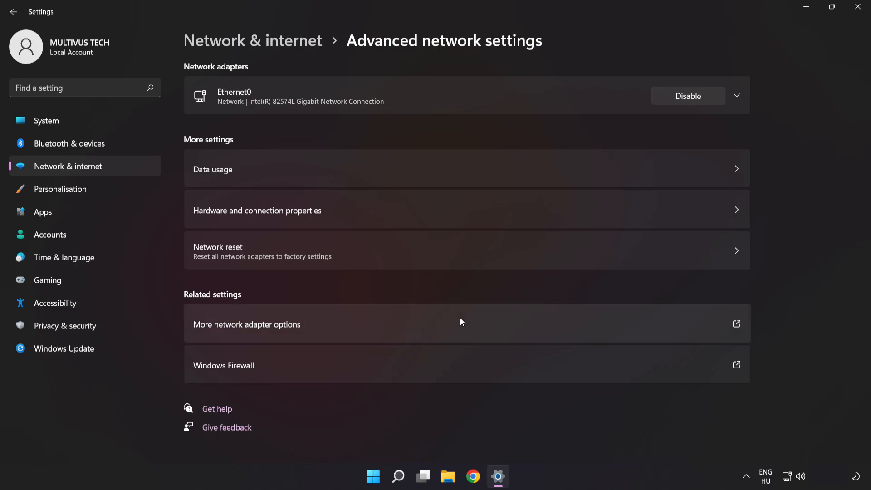
mouse_move(215, 264)
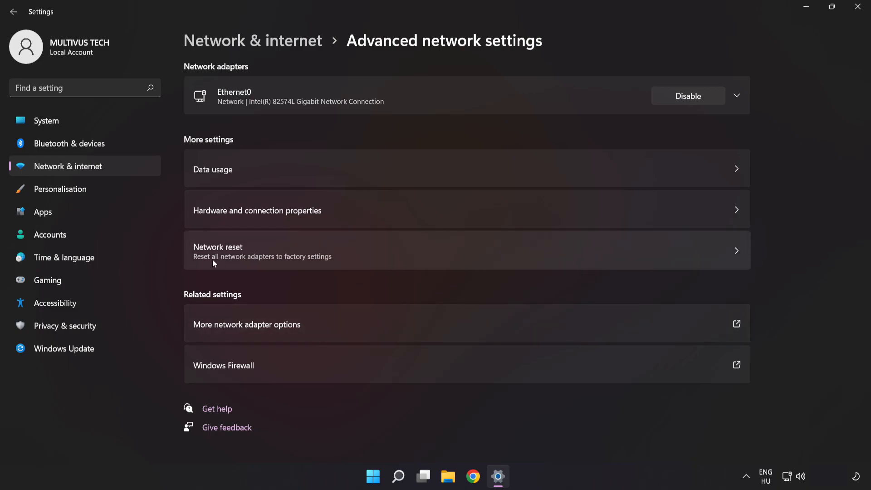
mouse_move(502, 263)
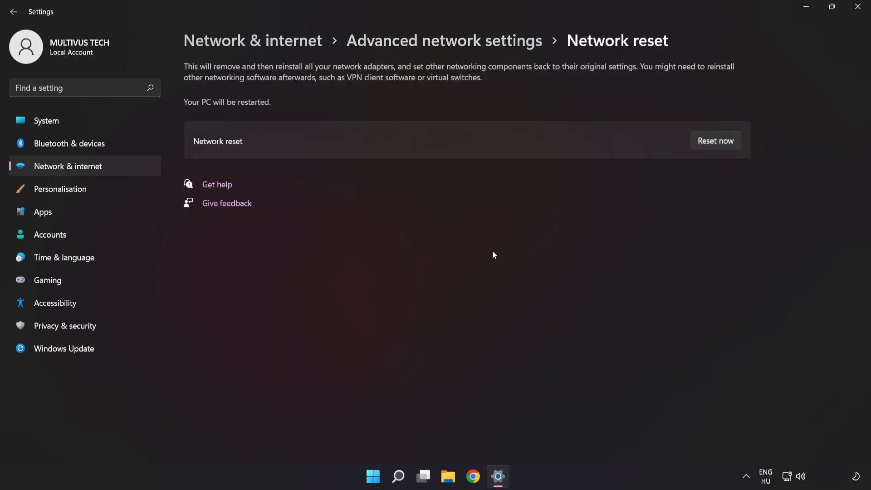
mouse_move(719, 125)
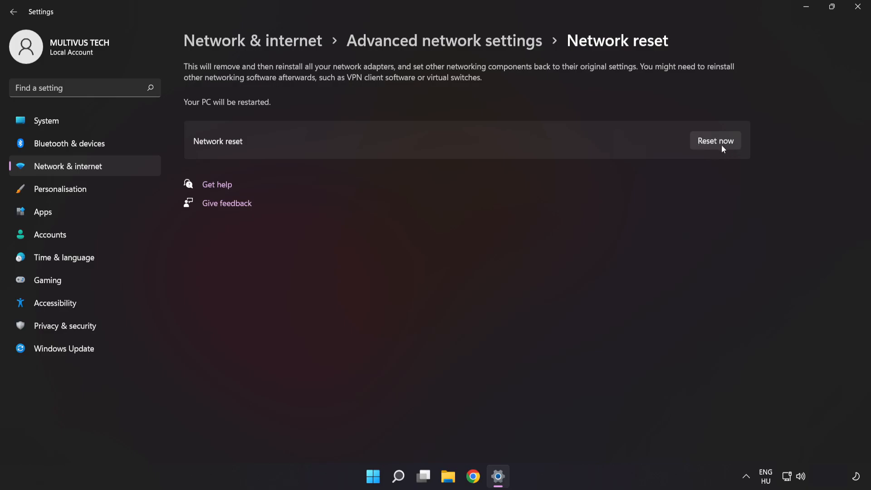
- Run Network reset, confirm it, dismiss the 5-minute shutdown notice and close Settings
left_click(715, 141)
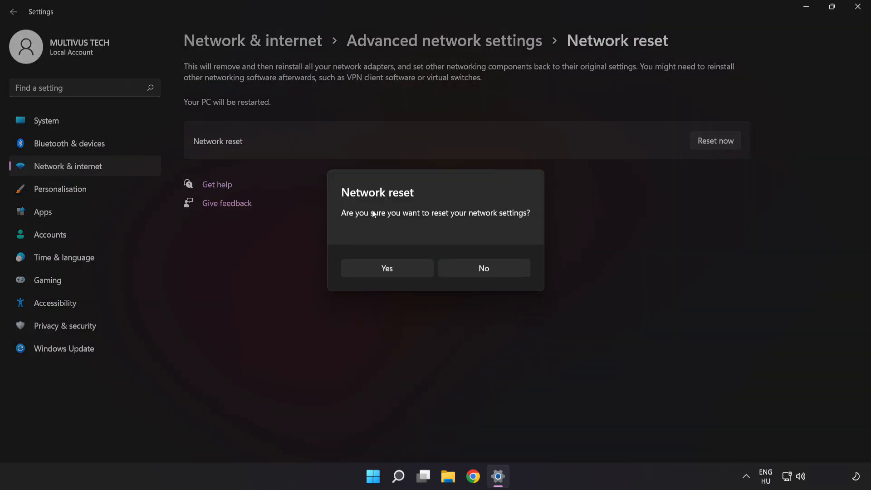
mouse_move(362, 279)
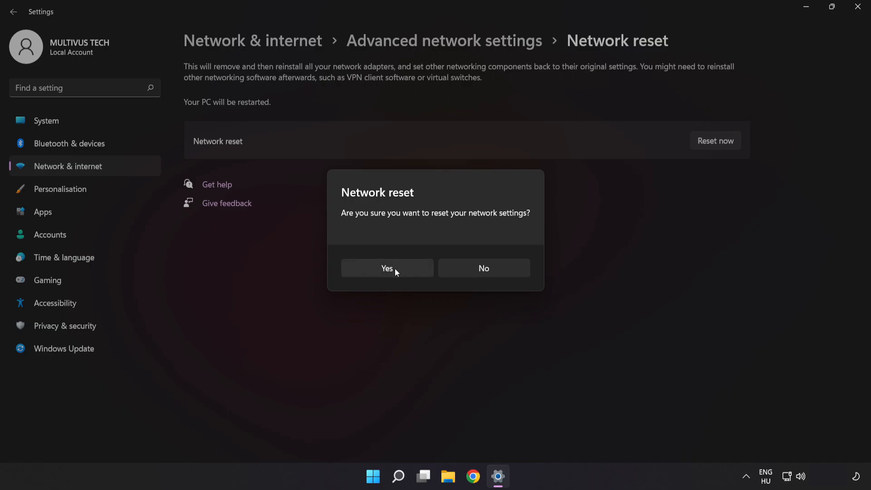
left_click(386, 268)
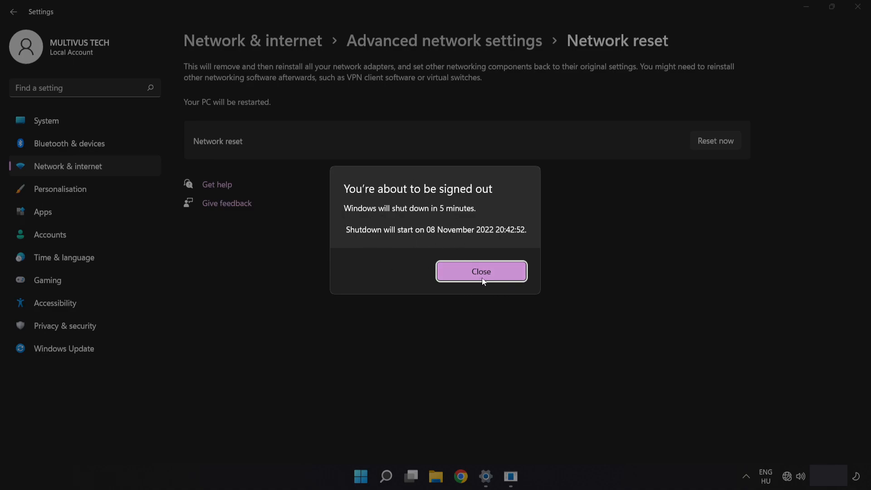
left_click(481, 271)
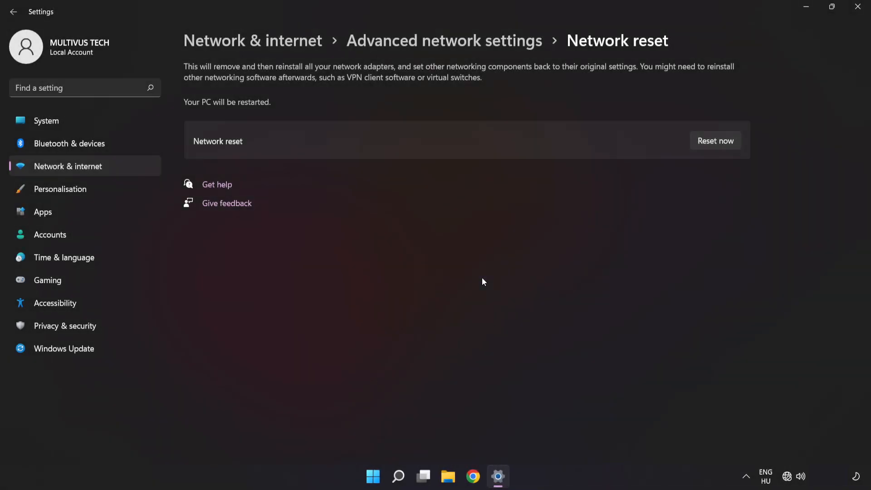
mouse_move(860, 8)
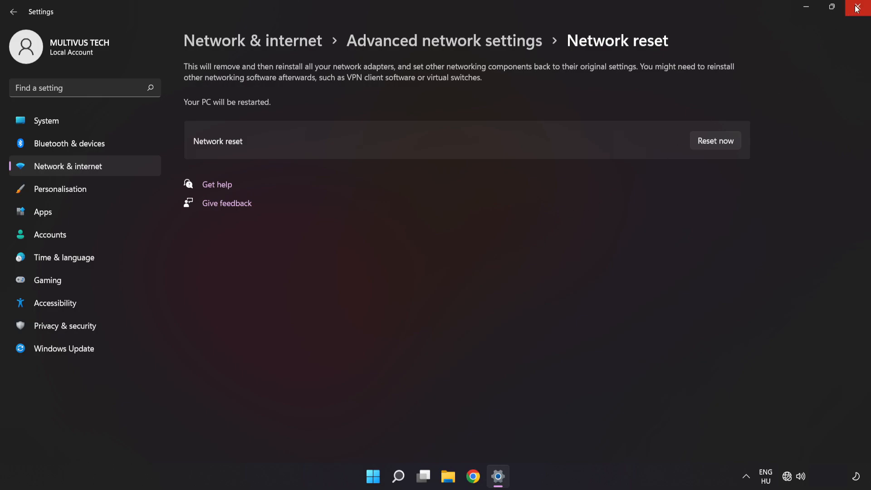
left_click(861, 8)
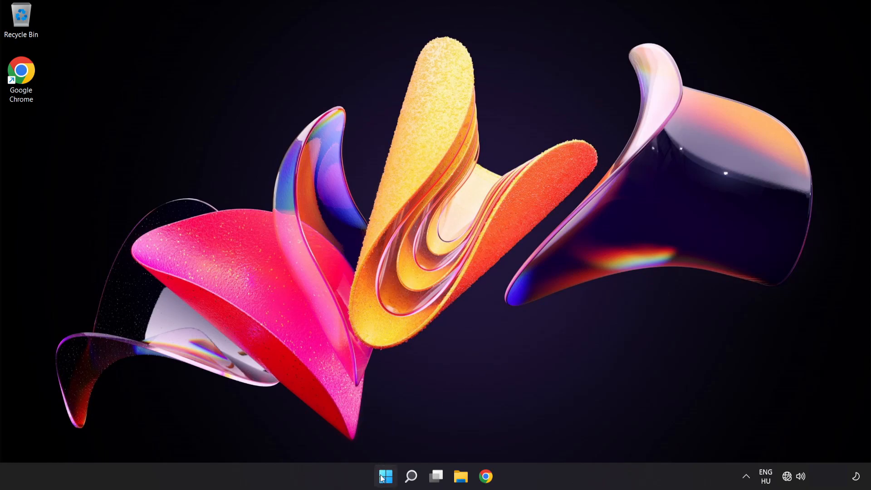
- Show the Start menu power options including Restart
left_click(385, 476)
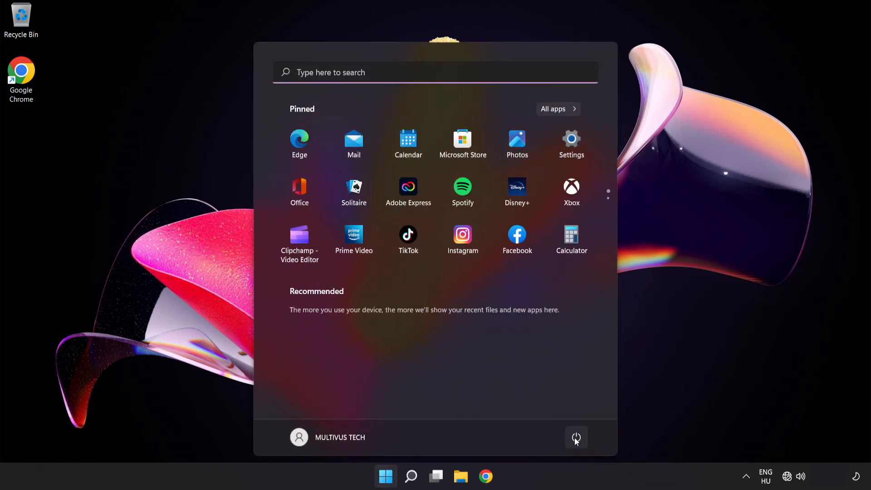
left_click(576, 437)
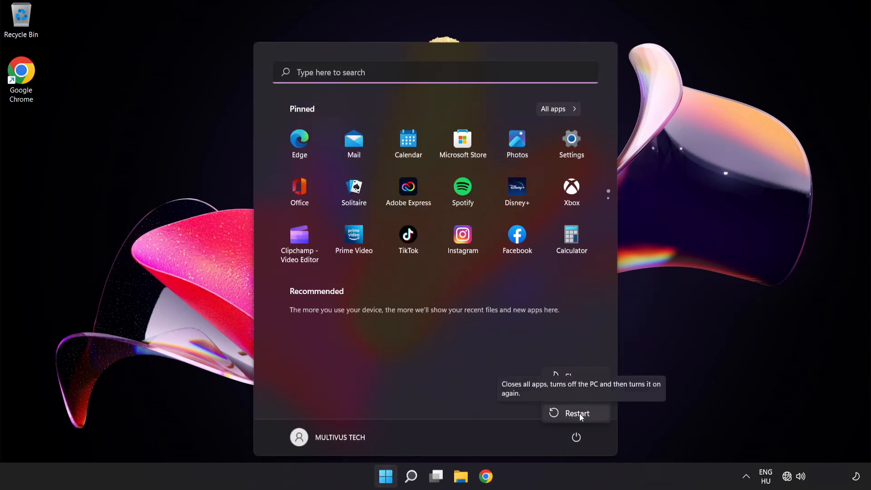